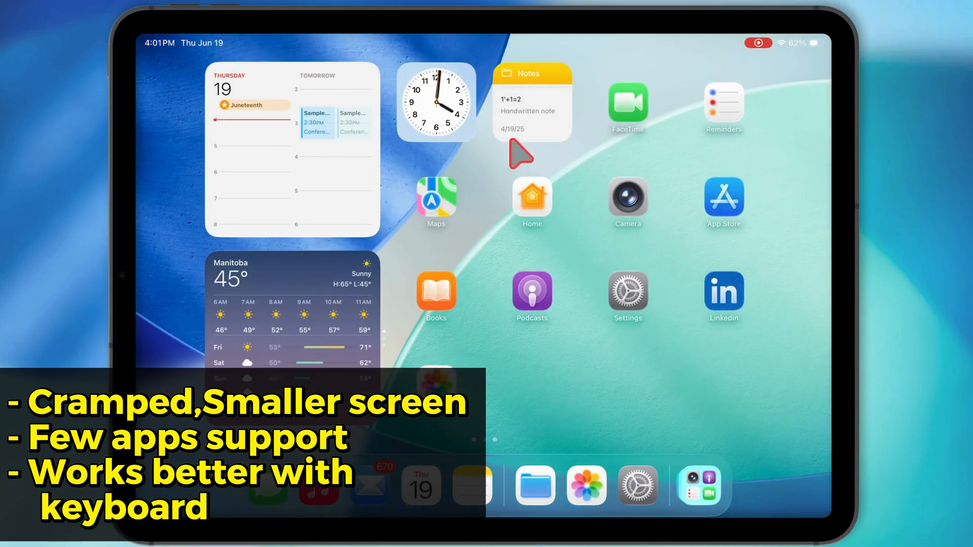
mouse_move(605, 332)
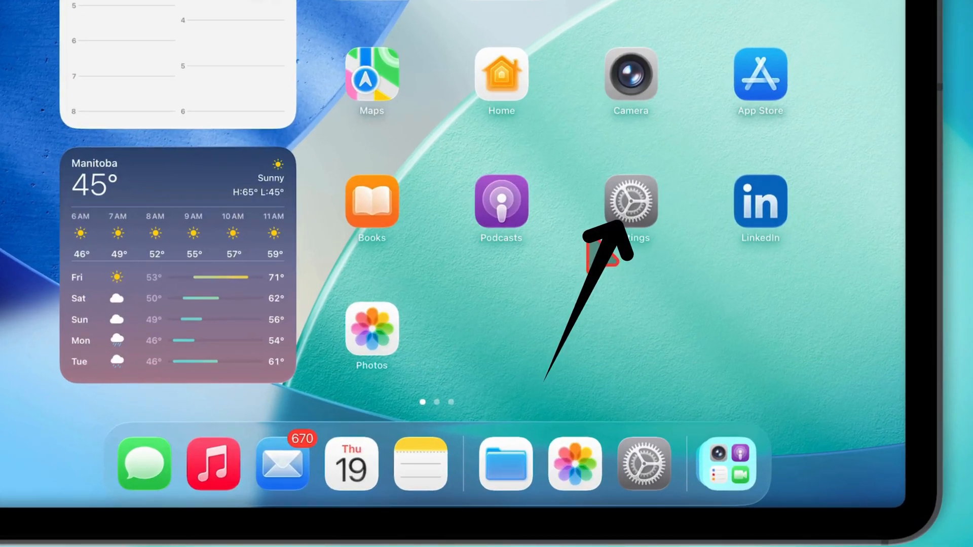
Step: Launch Settings from the Home Screen and scroll down the General list
click(631, 201)
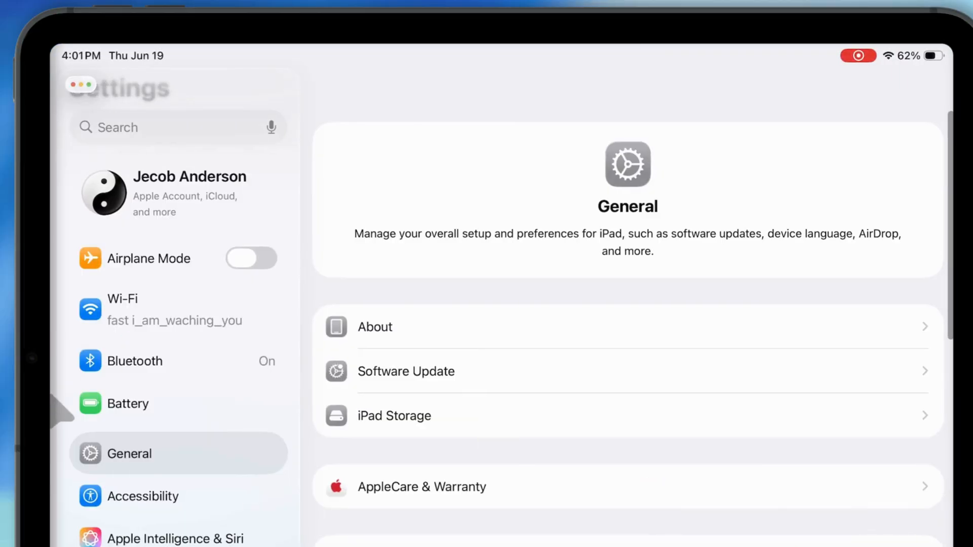
scroll(down, 3)
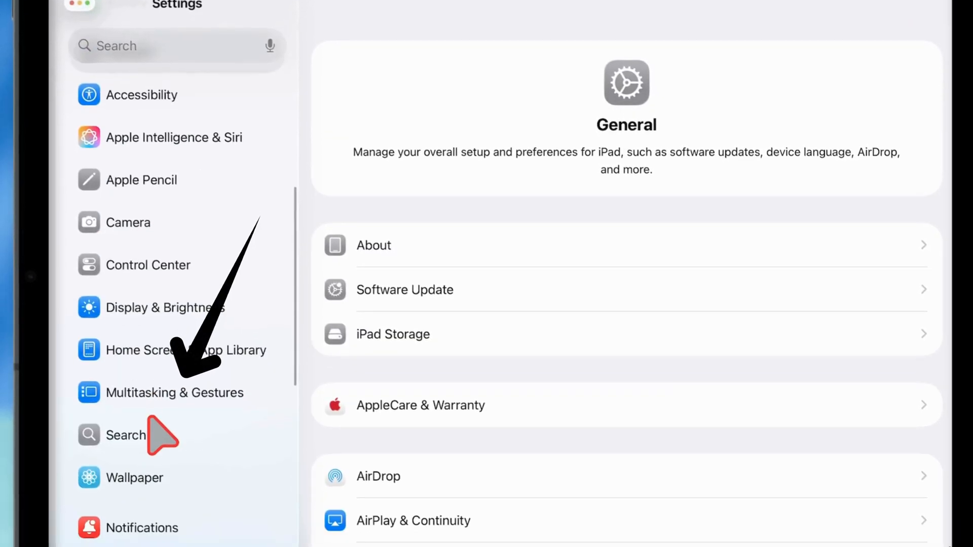
Step: Select Multitasking & Gestures in the sidebar, showing Windowed Apps currently chosen
click(174, 392)
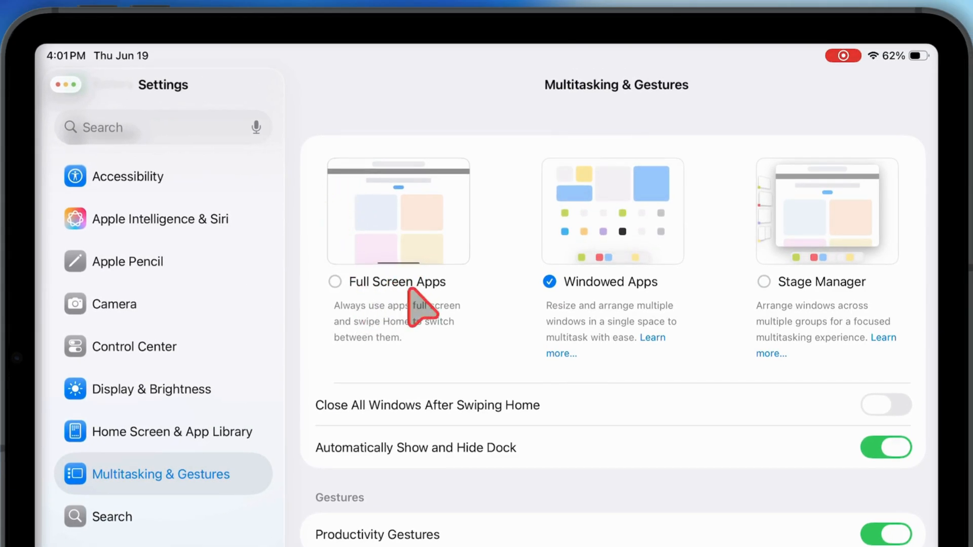
mouse_move(456, 290)
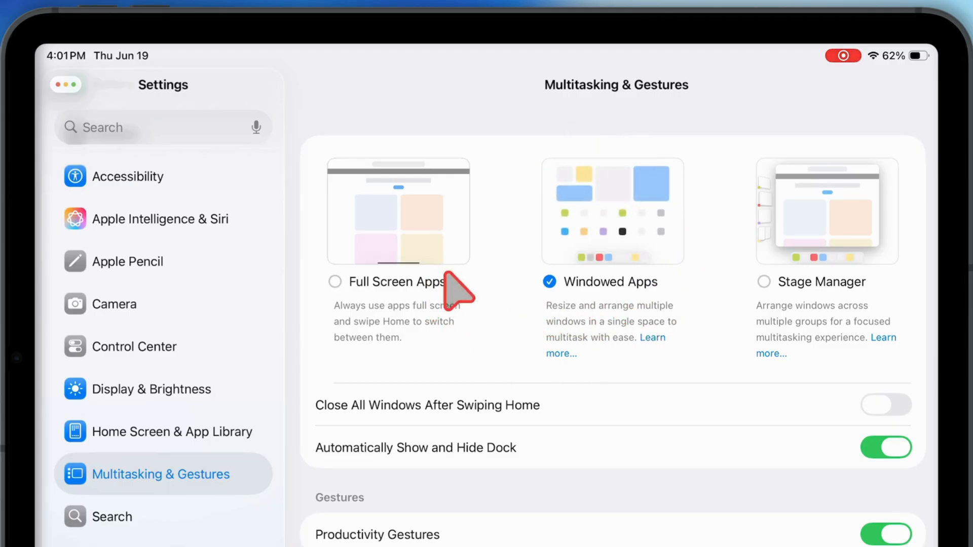
mouse_move(413, 245)
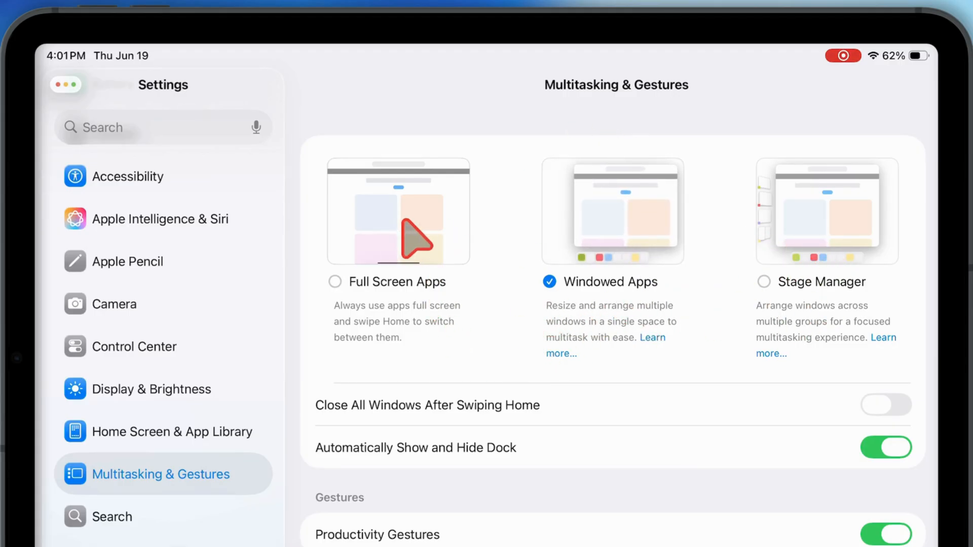
Step: Choose Full Screen Apps as the multitasking mode, replacing Windowed Apps
click(335, 282)
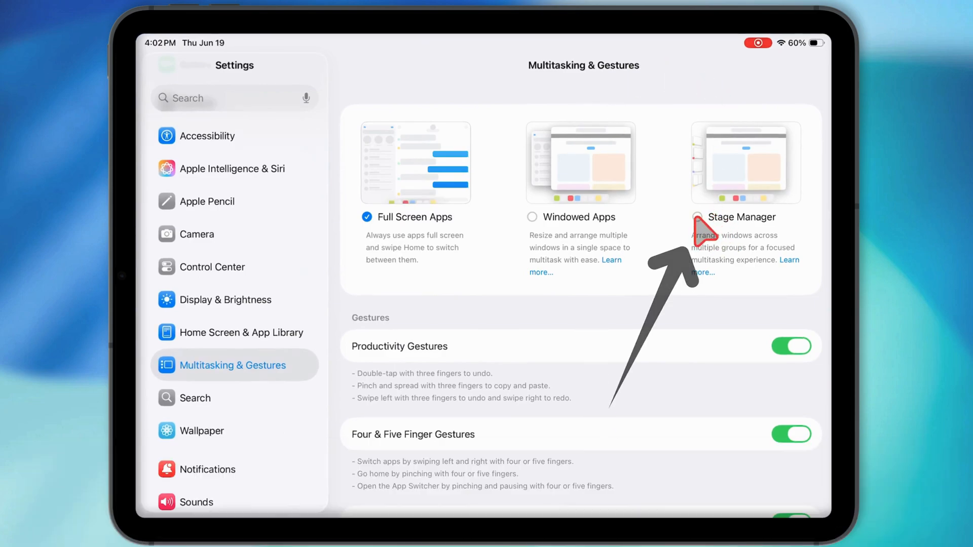
click(698, 216)
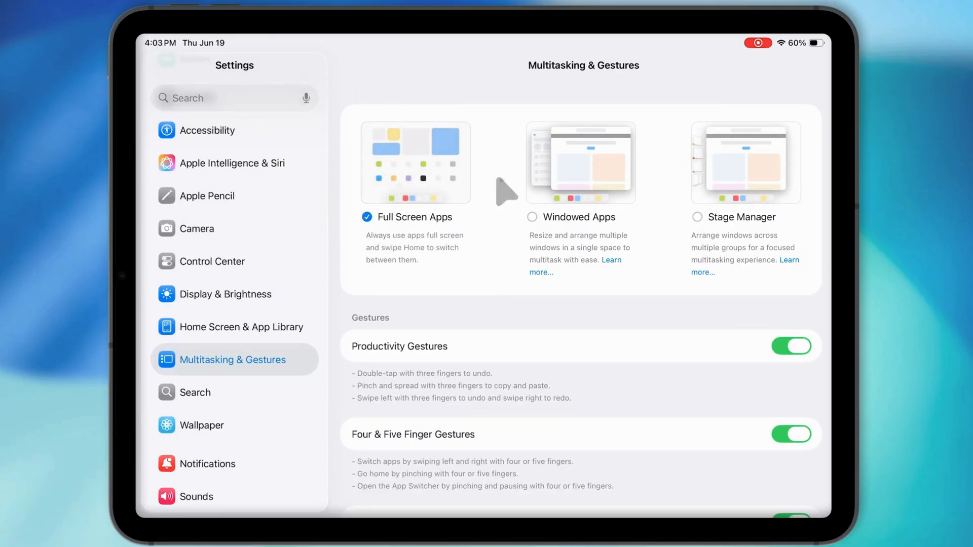
mouse_move(375, 217)
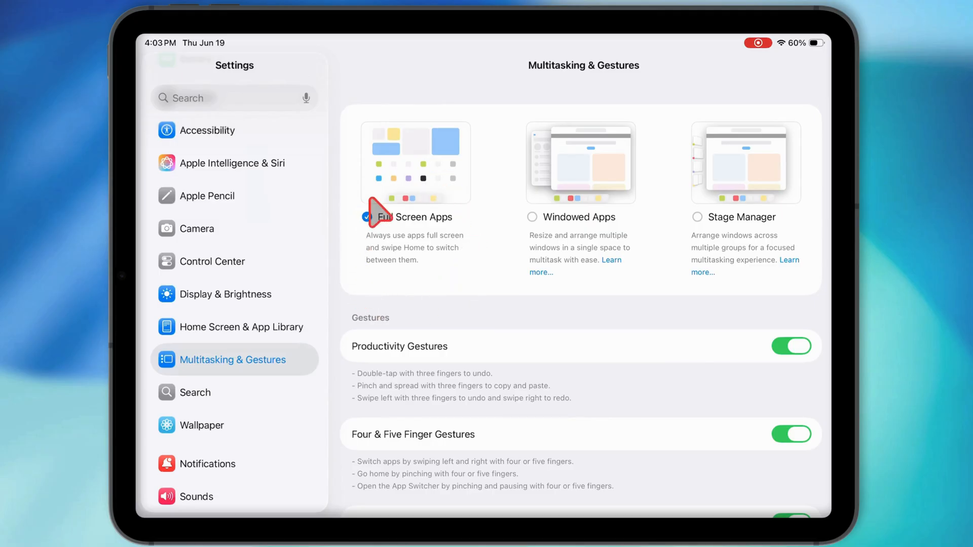